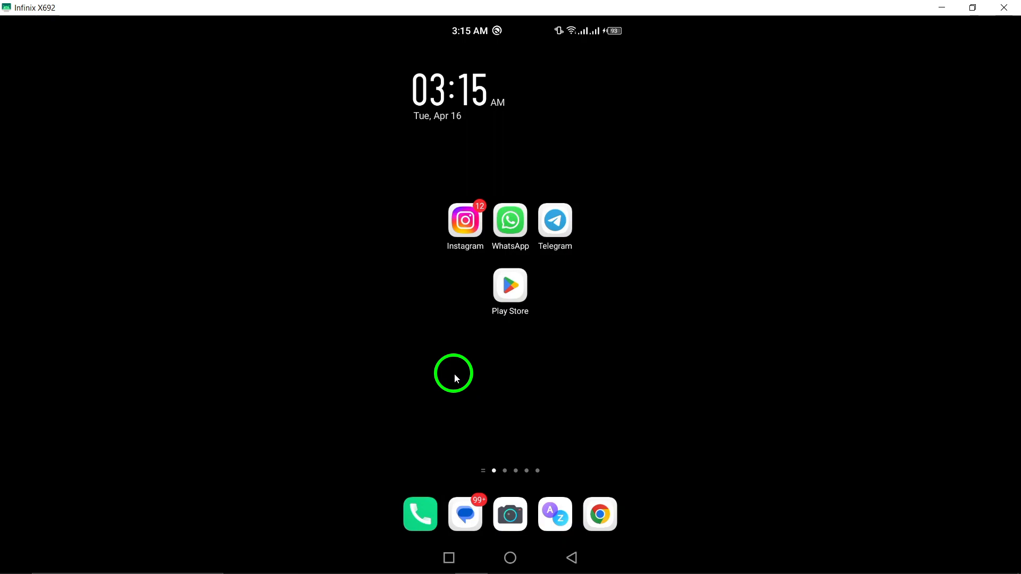
# Launch WhatsApp from the home screen to reach the chats list.
pyautogui.click(510, 220)
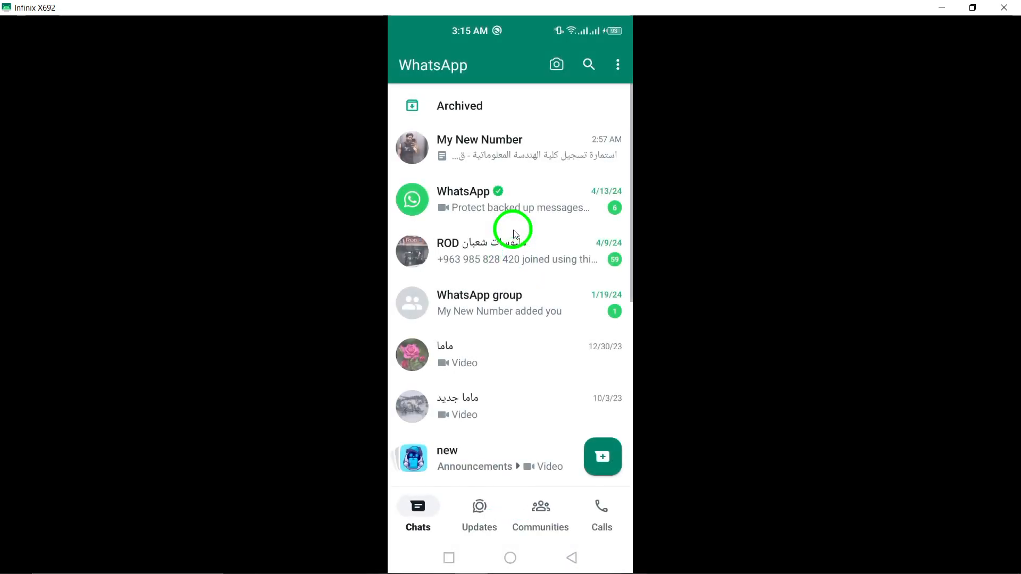
# Enter the My New Number chat and check its header showing last seen today at 2:37 AM.
pyautogui.click(489, 149)
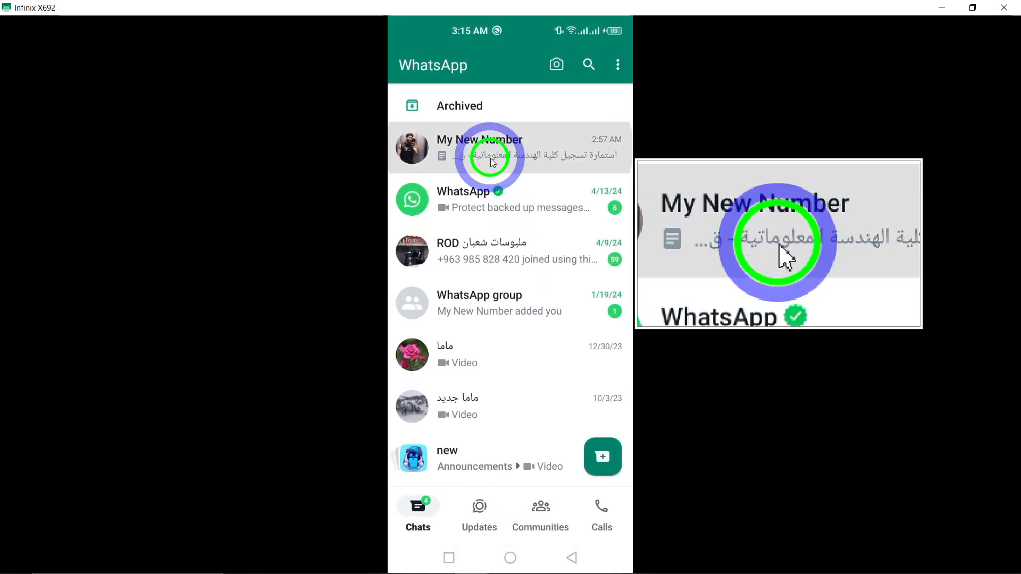
pyautogui.click(479, 148)
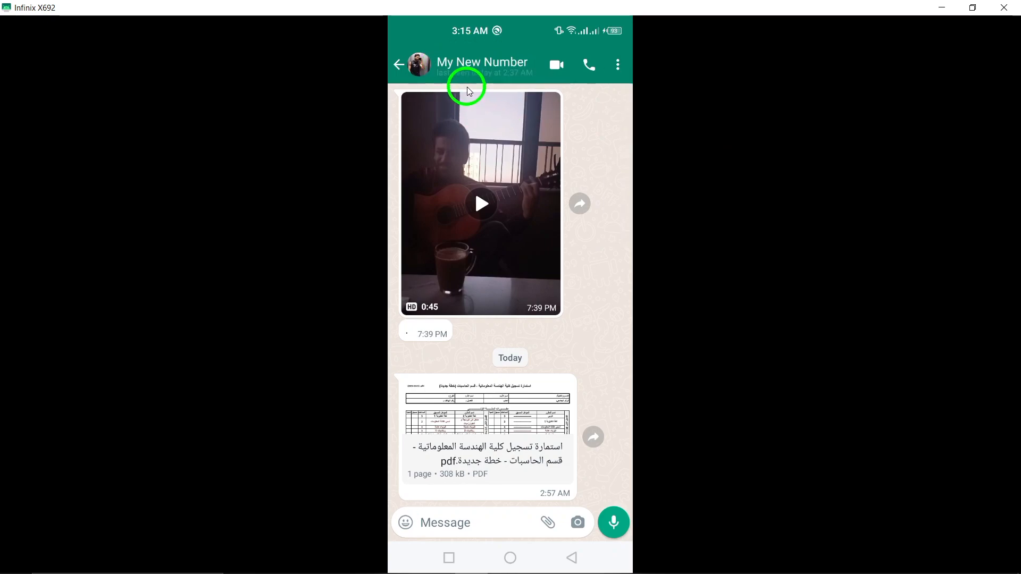
pyautogui.click(482, 64)
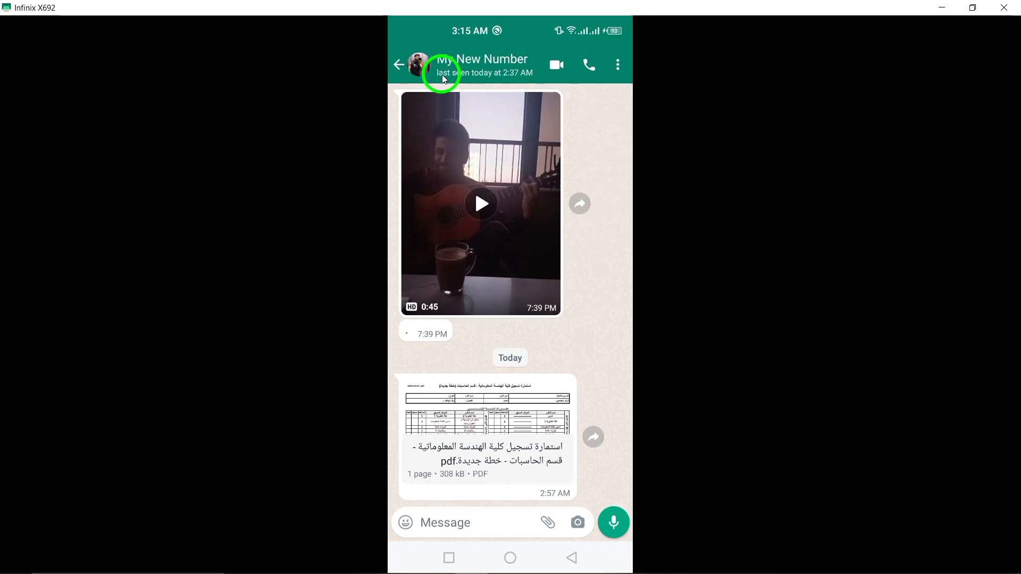
pyautogui.moveTo(616, 155)
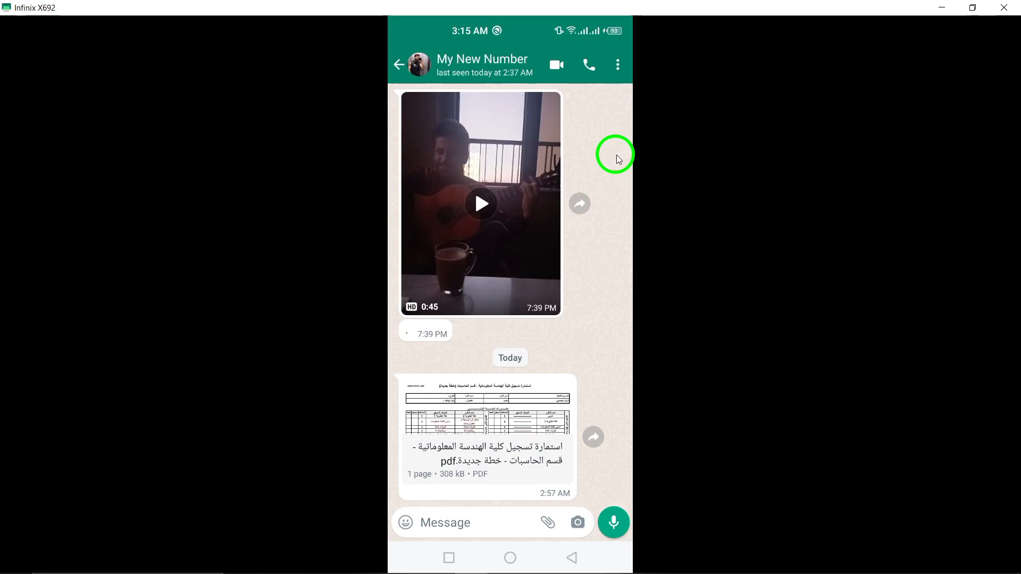
pyautogui.click(481, 65)
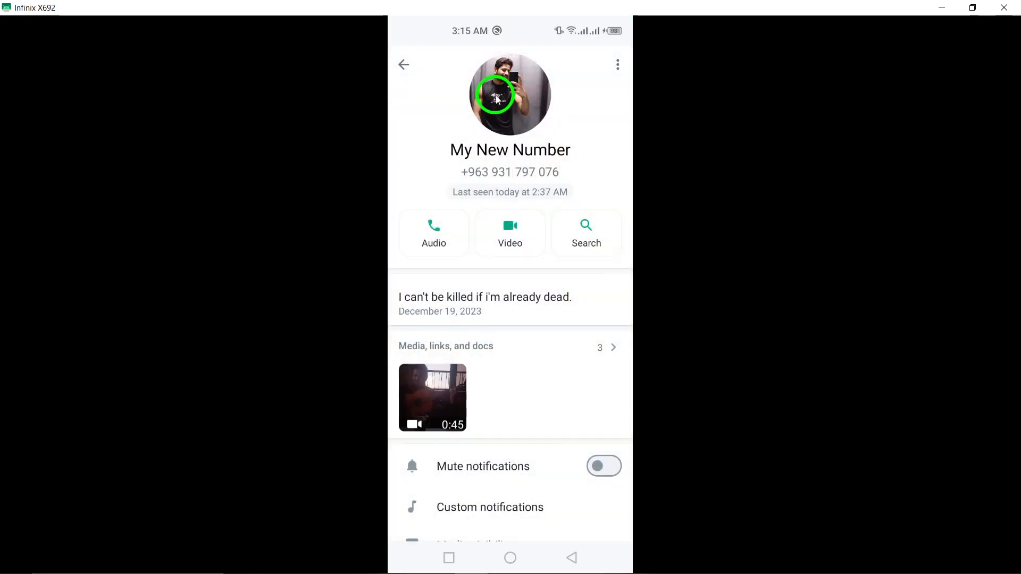
pyautogui.moveTo(580, 94)
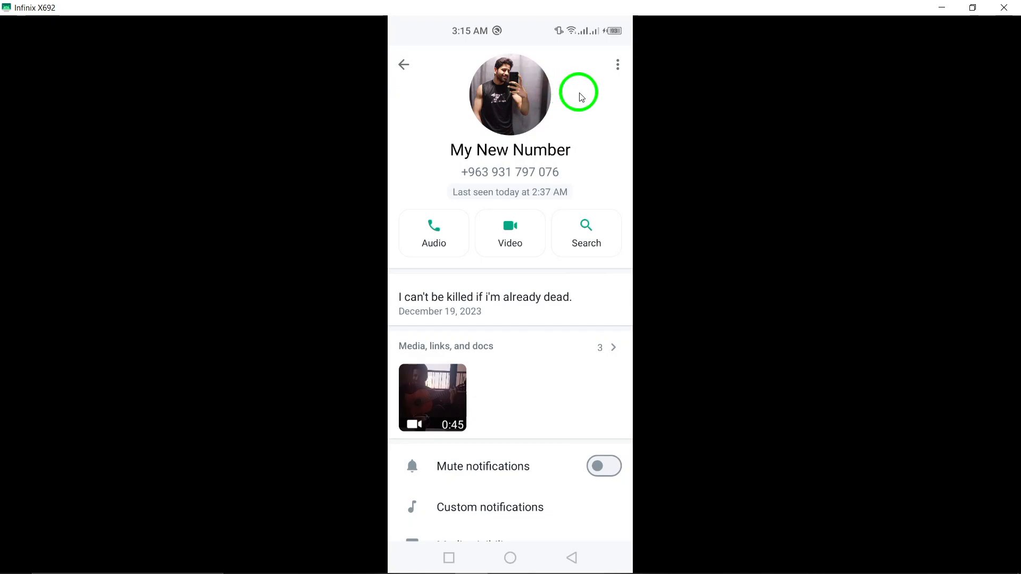
pyautogui.moveTo(581, 114)
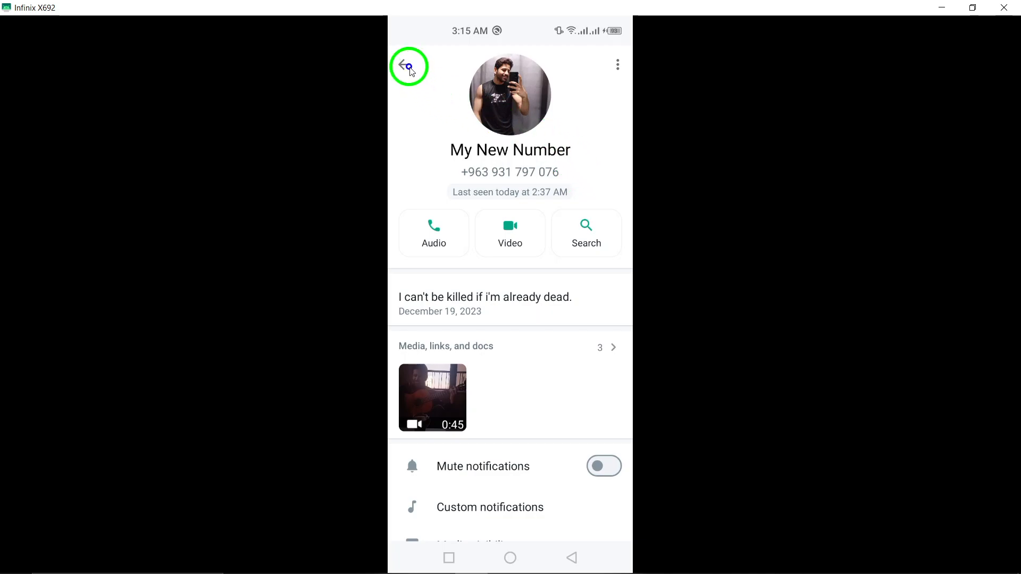
pyautogui.click(408, 65)
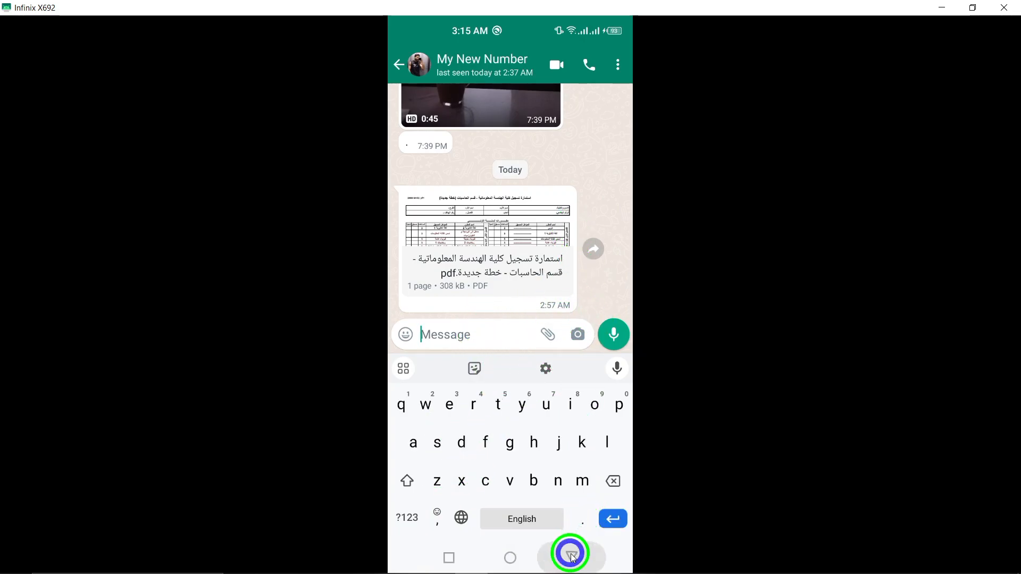
pyautogui.click(570, 557)
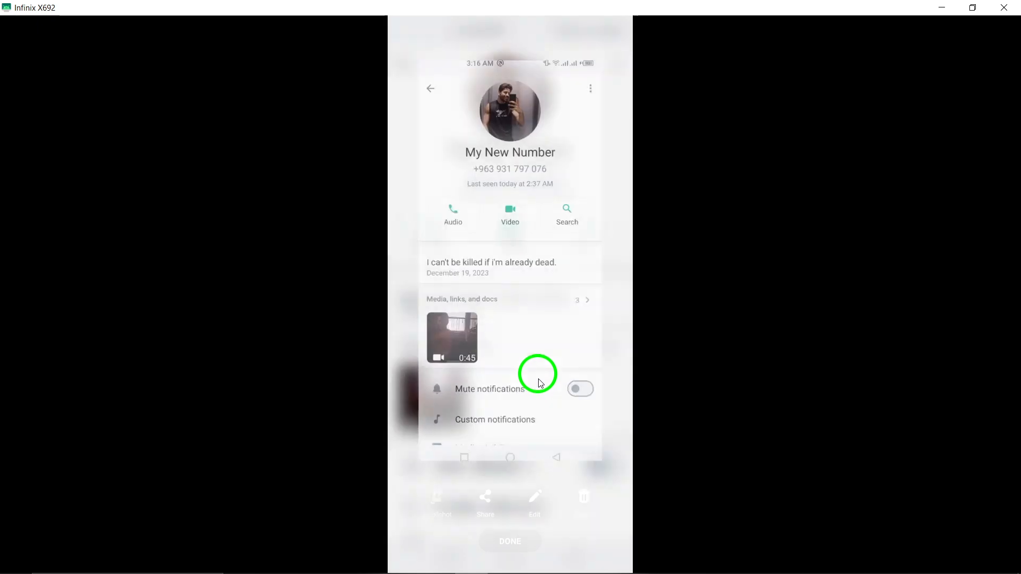
pyautogui.click(446, 559)
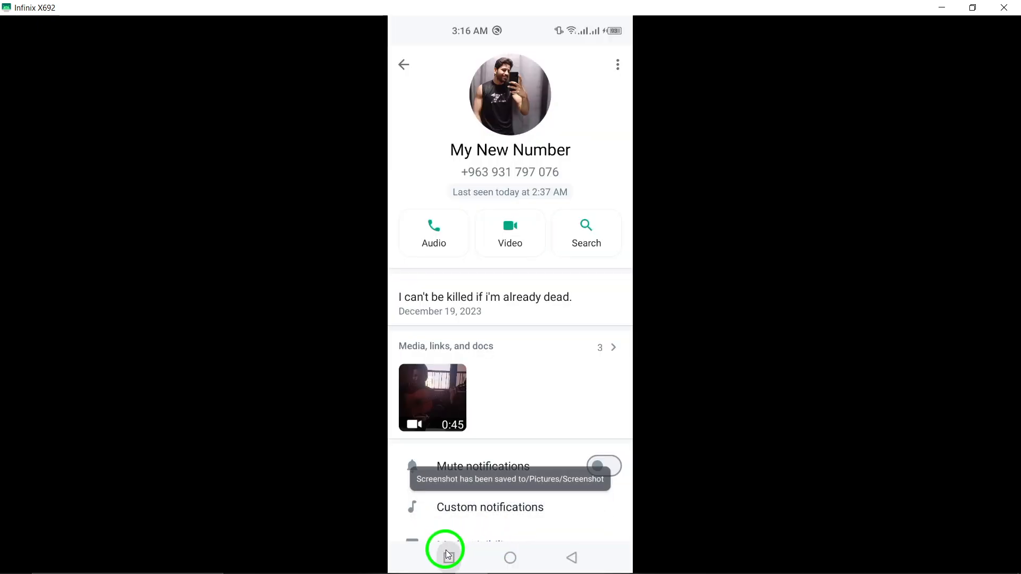
pyautogui.click(446, 558)
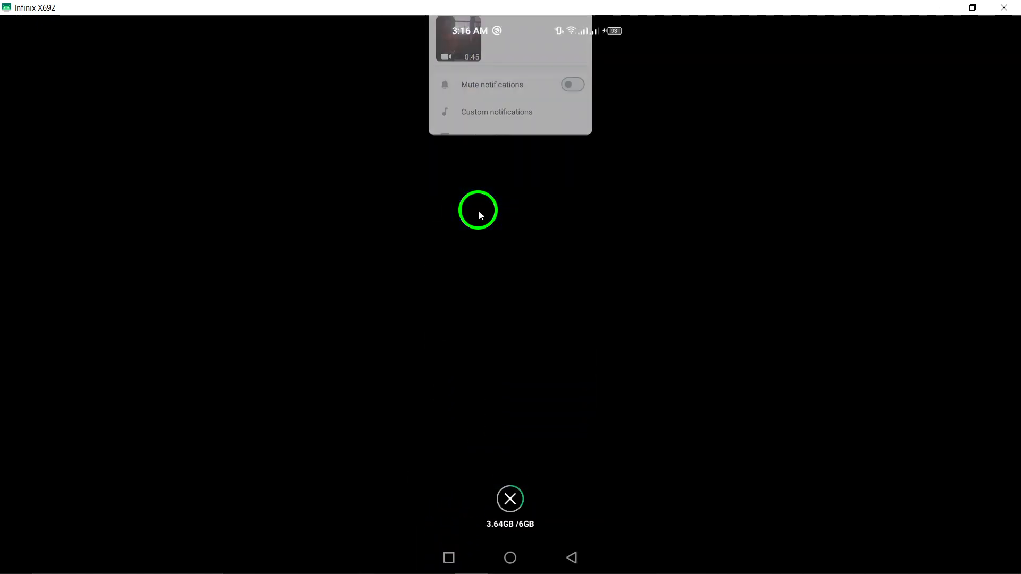